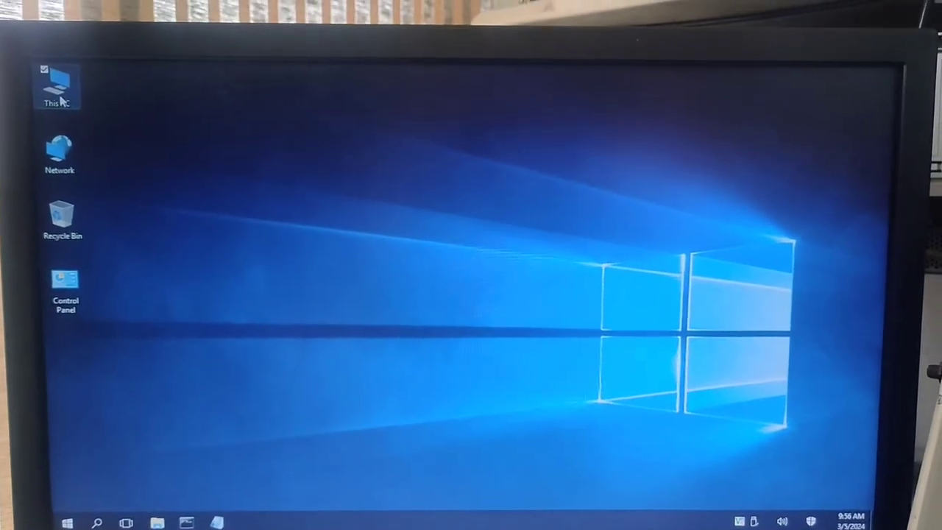
Step: Browse This PC > WDN Software (F:) > CS280-DN100, mount the DVD and enter its PRE-REQUIREMENT folder
double_click(59, 81)
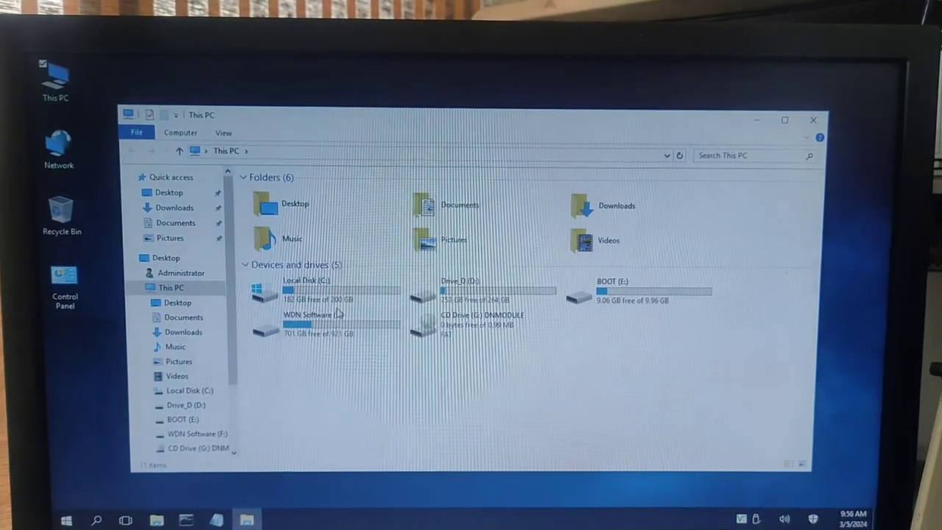
double_click(312, 327)
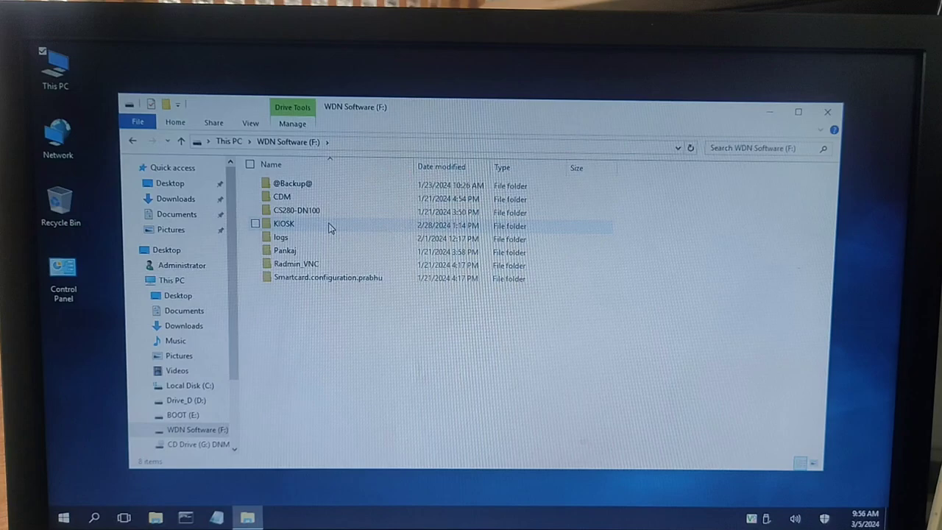
double_click(297, 209)
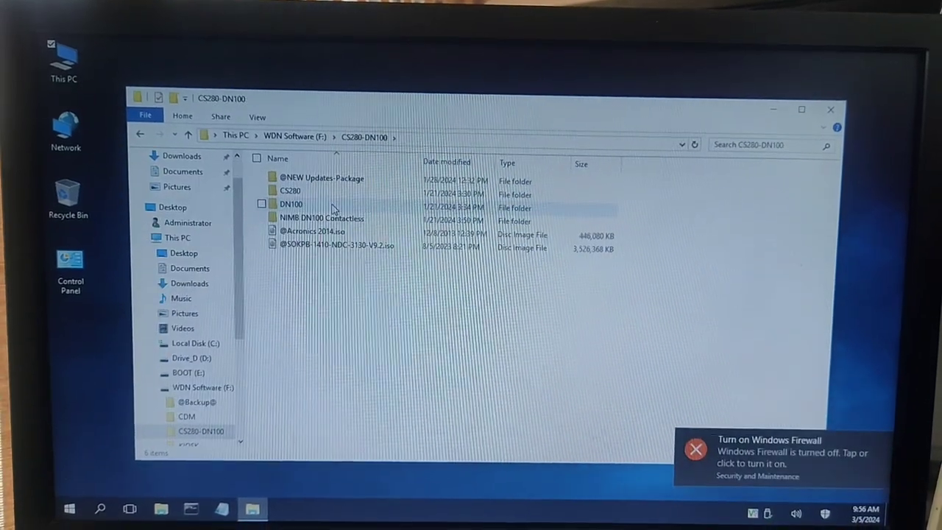
left_click(335, 247)
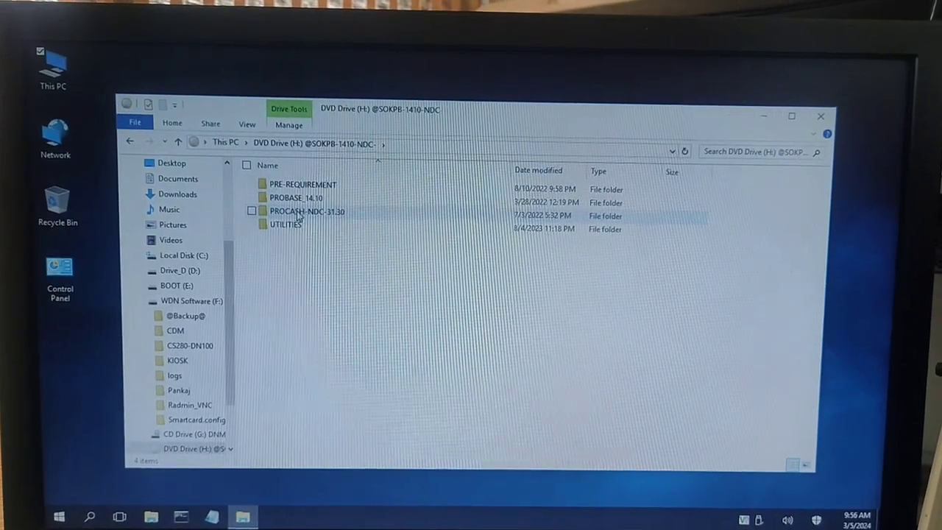
double_click(303, 184)
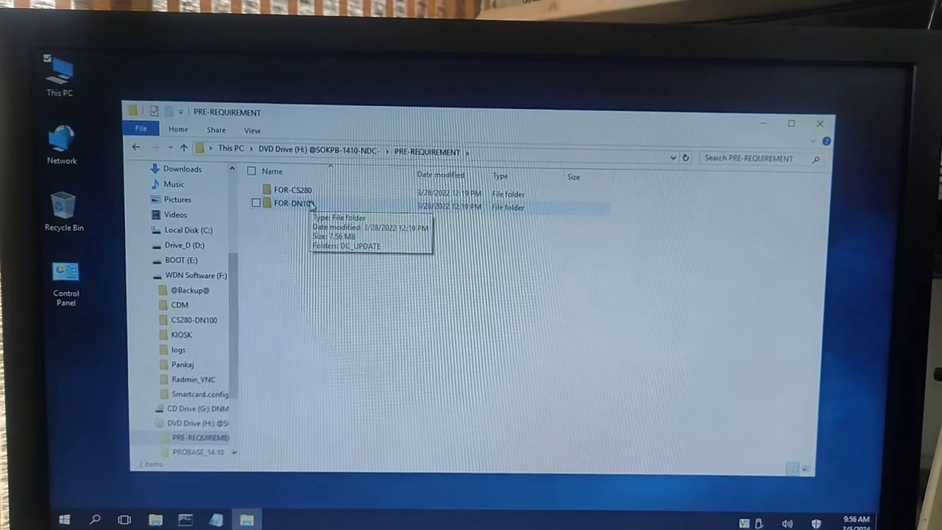
Step: Copy the DC_UPDATE folder from FOR-DN100 and paste it into Local Disk (C:)
double_click(291, 203)
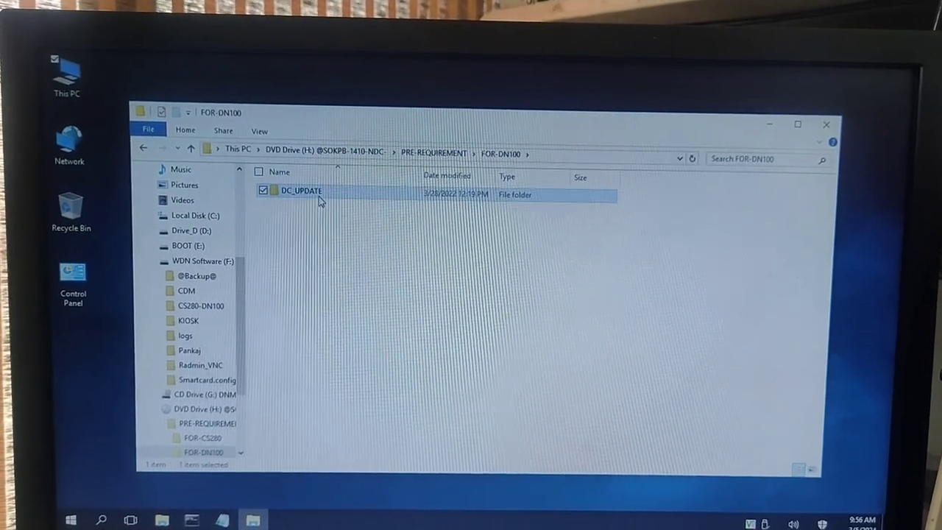
right_click(297, 191)
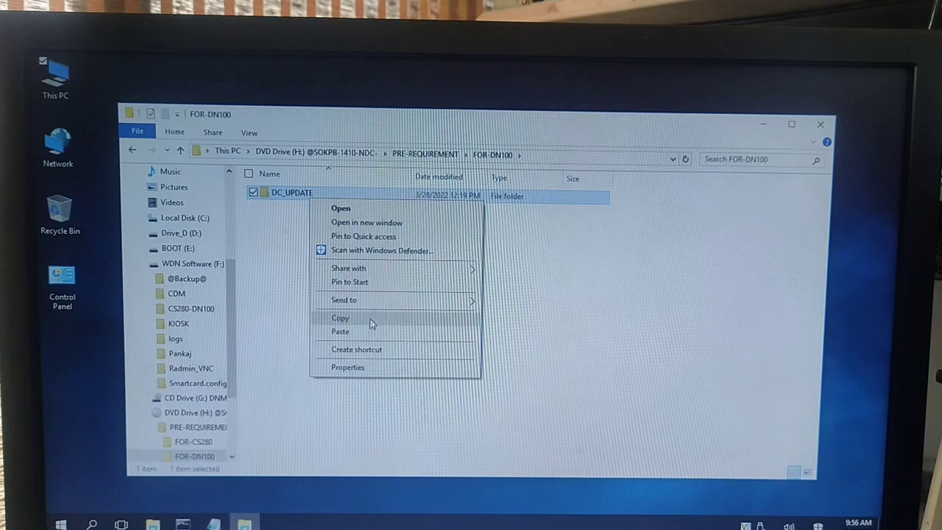
left_click(340, 318)
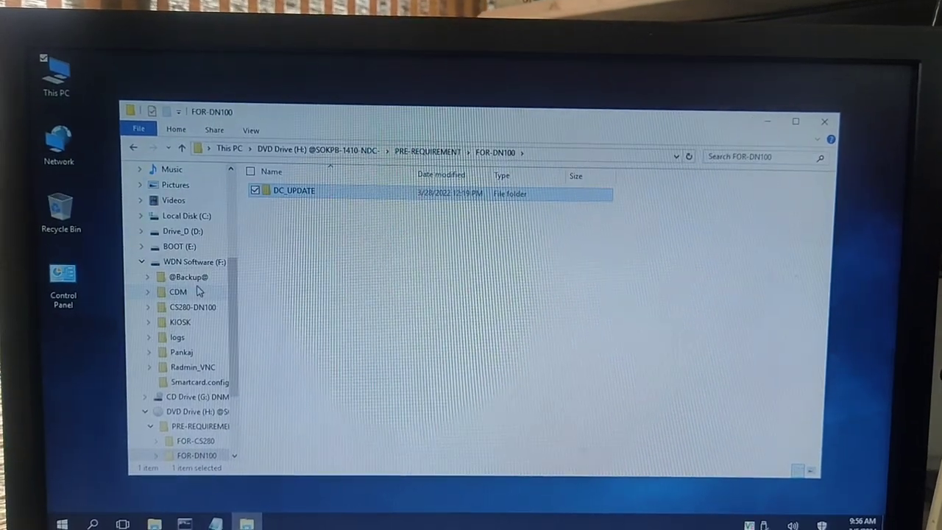
left_click(185, 215)
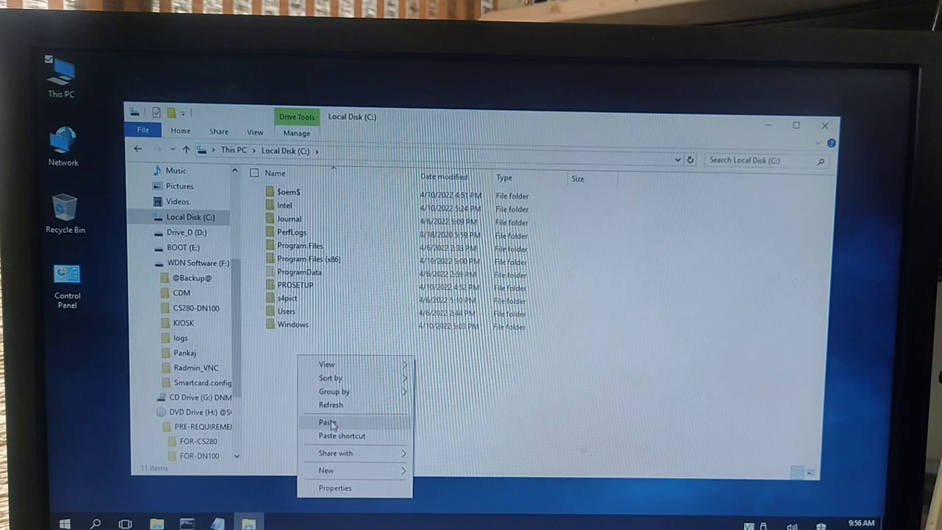
left_click(326, 421)
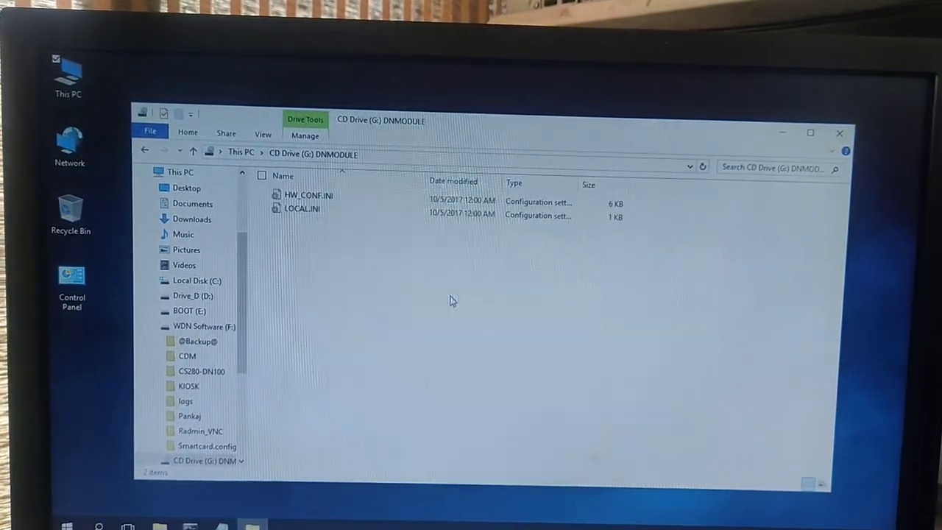
Step: Copy both DNMODULE INI files and browse into C:\DC_UPDATE\CCF\ACU
key("ctrl+a")
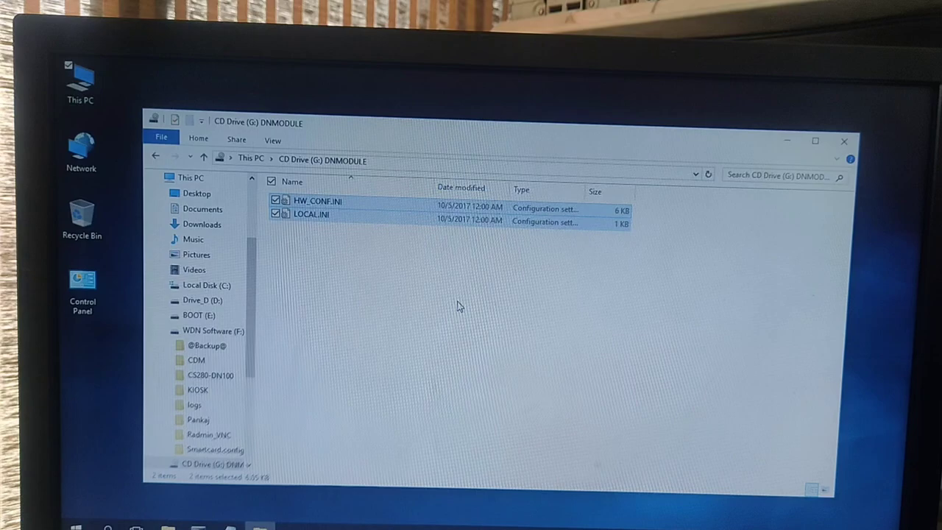
right_click(309, 214)
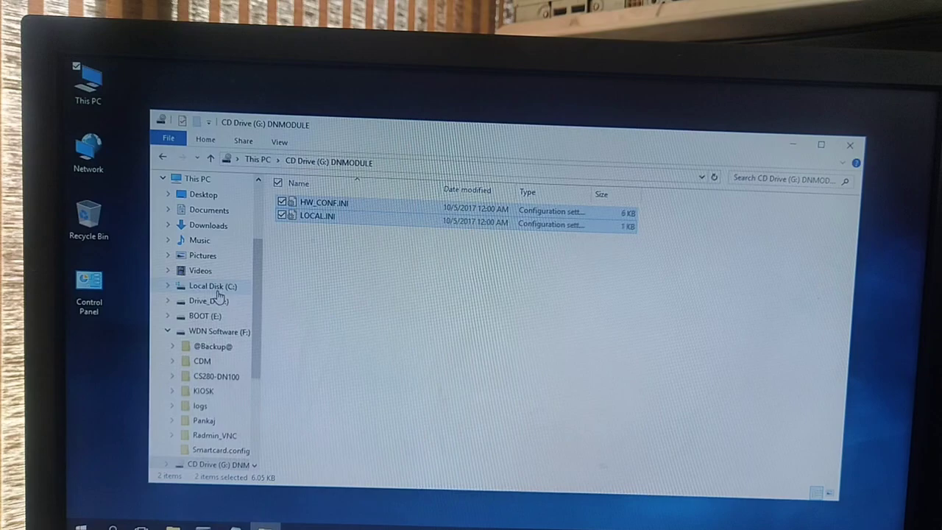
left_click(212, 285)
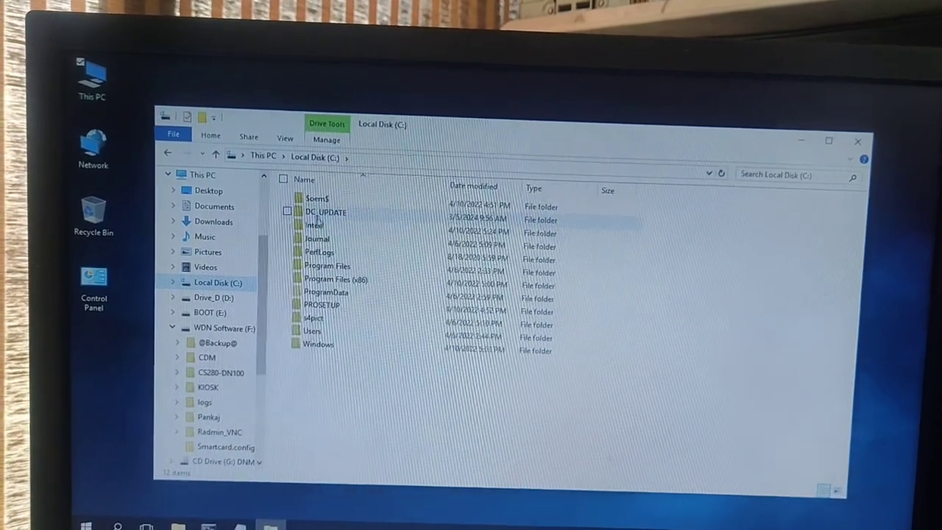
double_click(325, 212)
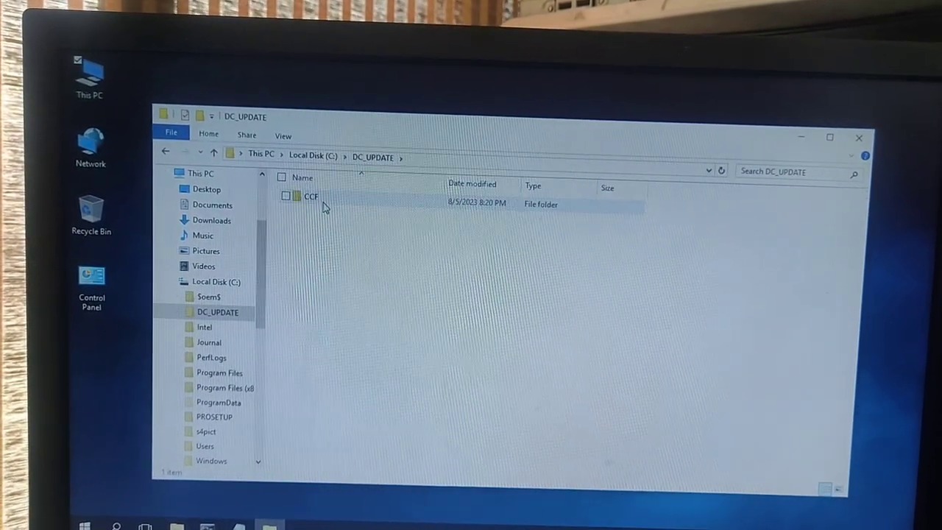
double_click(310, 196)
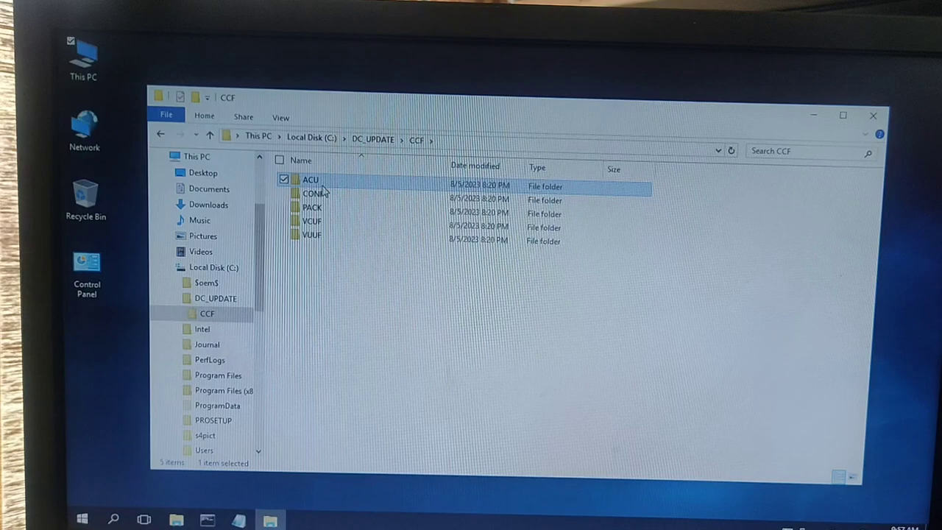
double_click(312, 194)
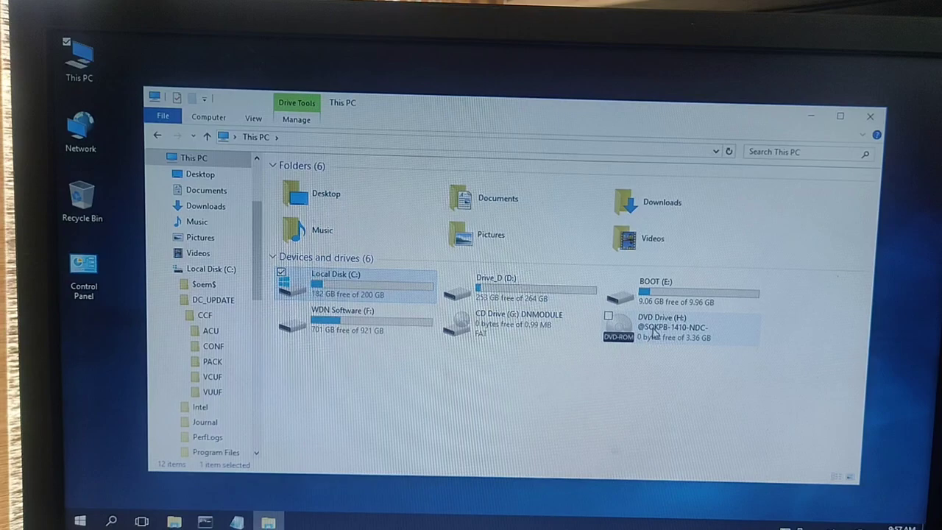
Step: Run DC_SETUP.CMD from the DVD's PROBASE_14.10\DC_UPDATE folder
double_click(662, 326)
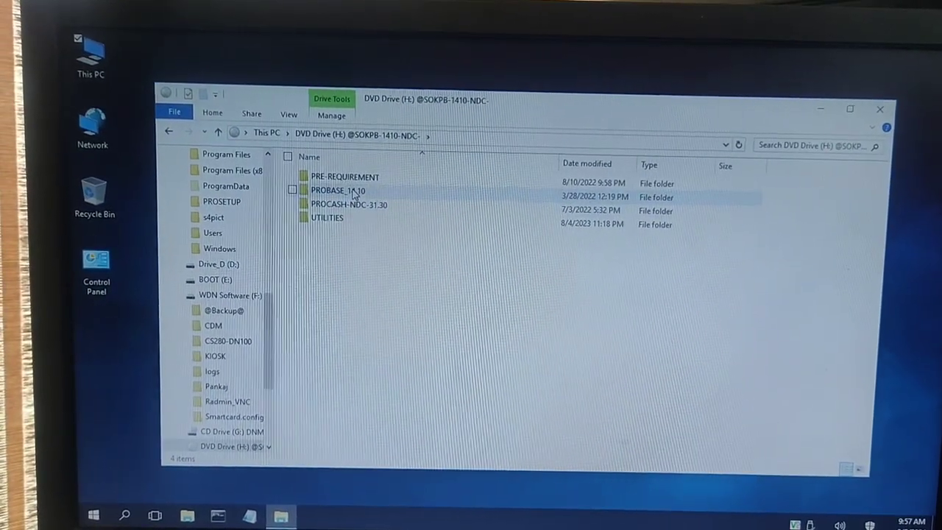
double_click(338, 190)
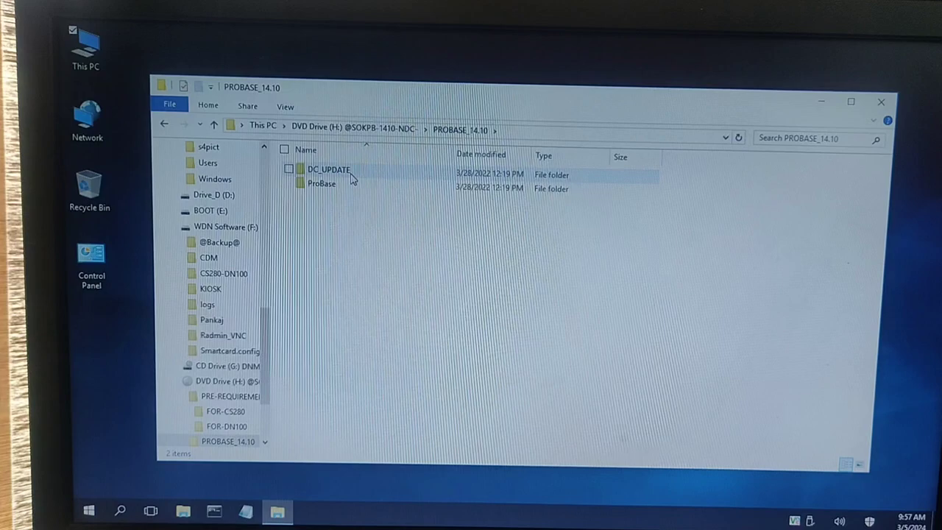
double_click(330, 168)
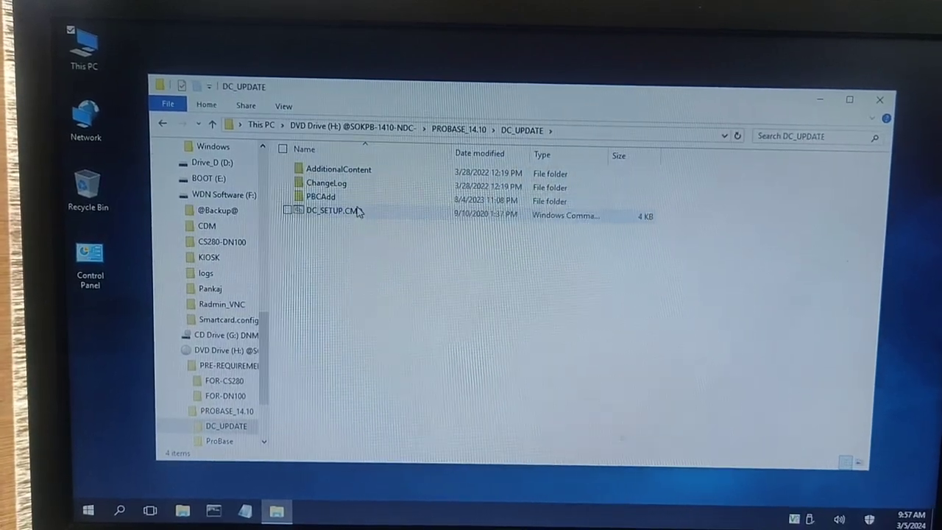
double_click(330, 212)
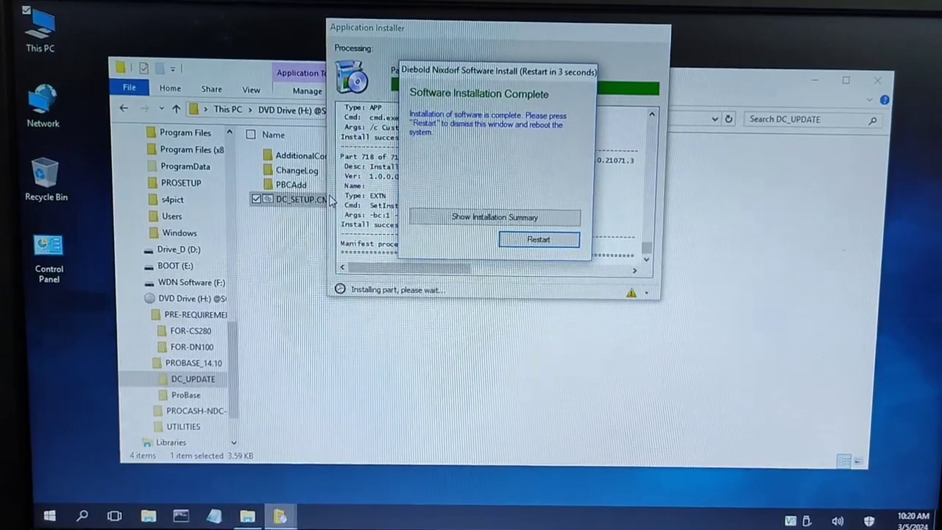
Step: Restart the computer from the Software Installation Complete prompt
left_click(538, 238)
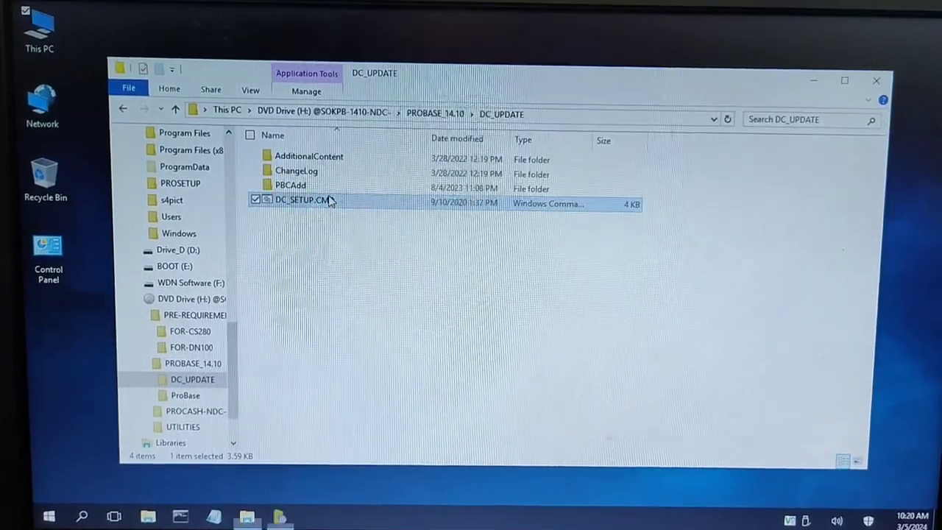